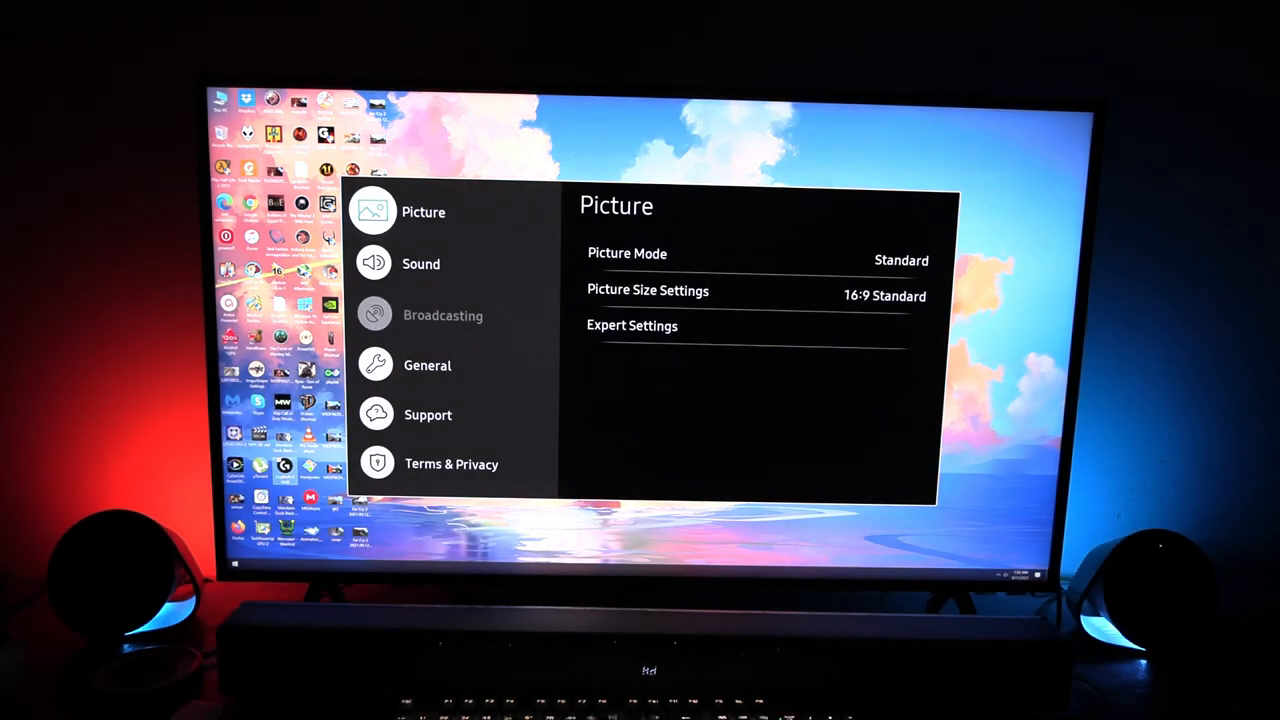
- Browse from Sound and Broadcasting to Support and open the Self Diagnosis tests
left_click(421, 263)
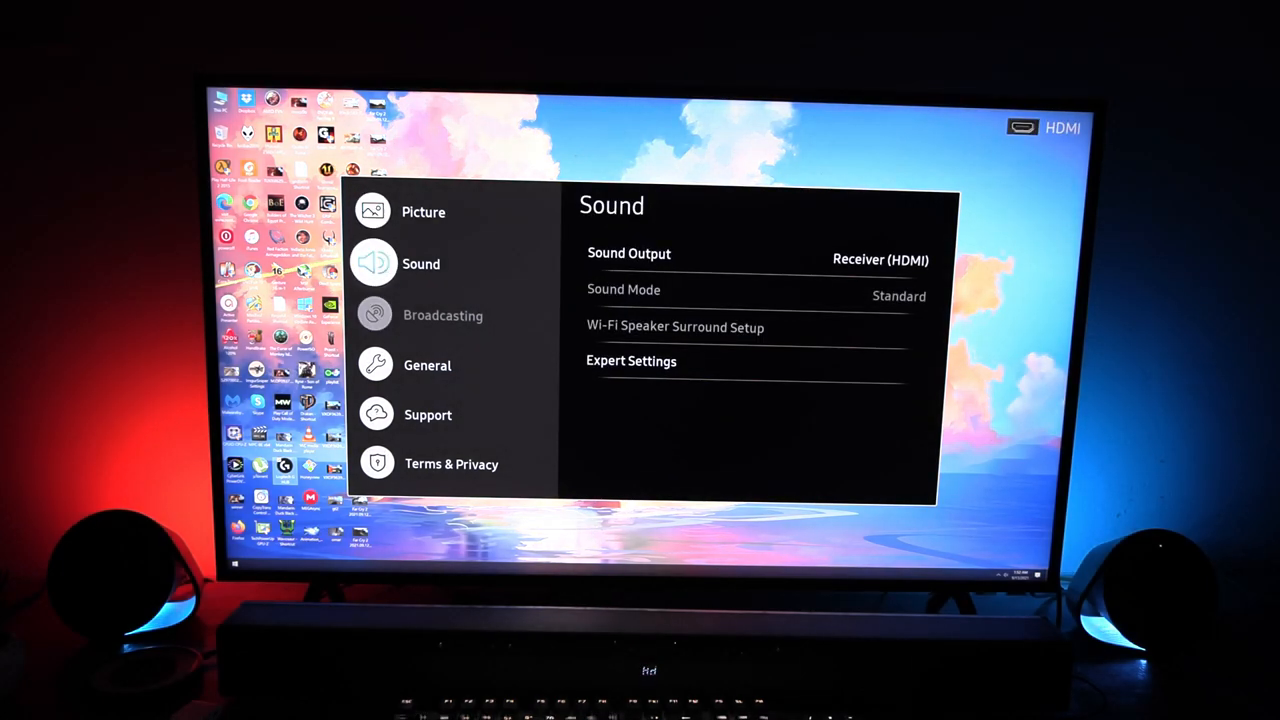
left_click(443, 315)
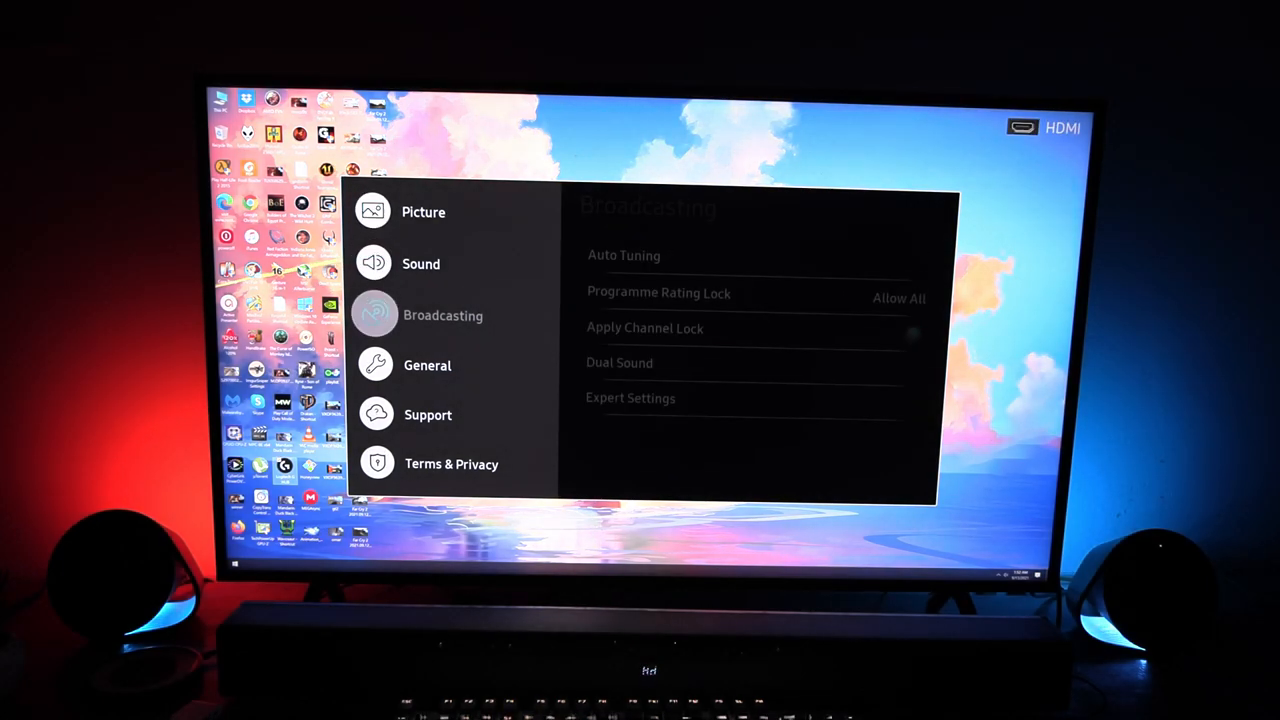
left_click(428, 414)
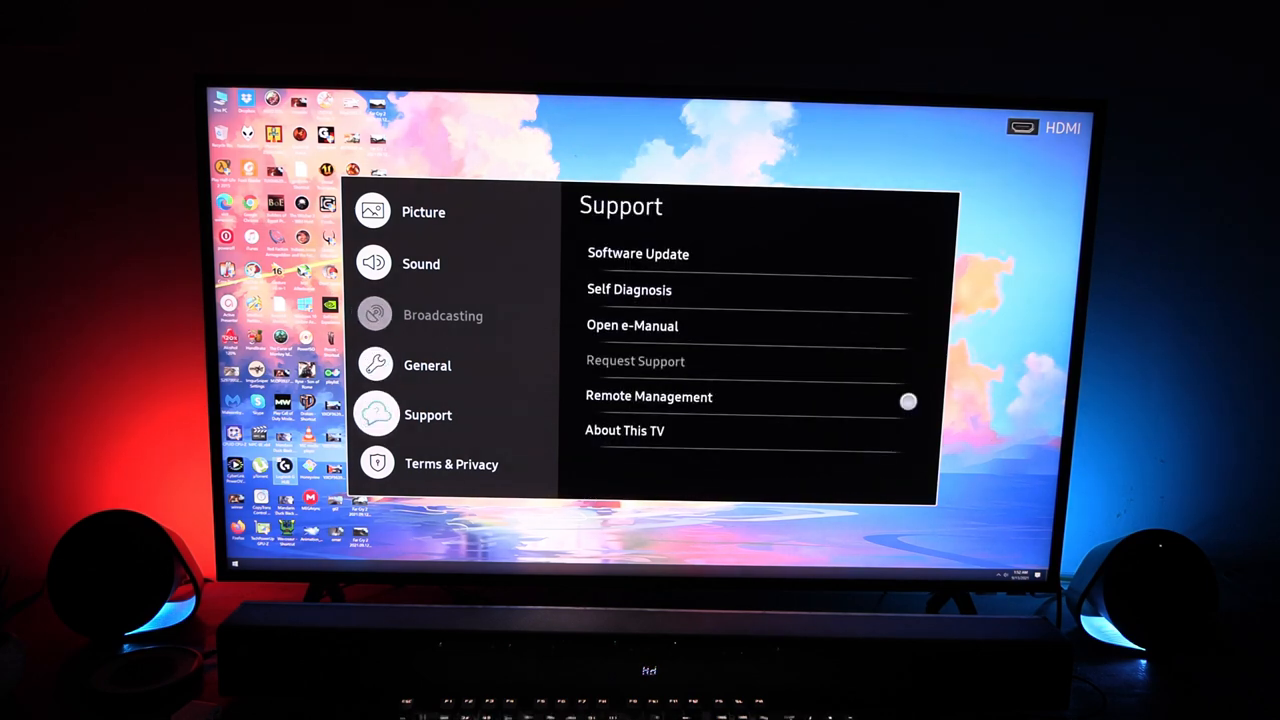
left_click(638, 253)
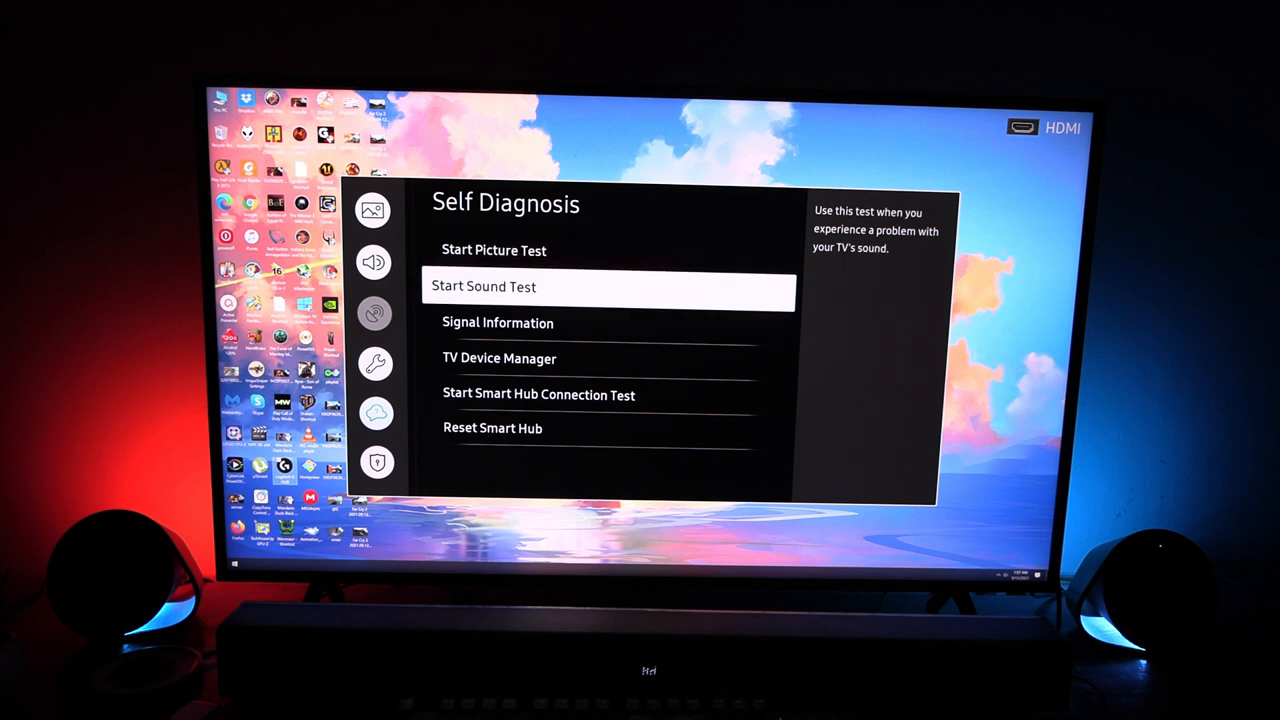
key("Down")
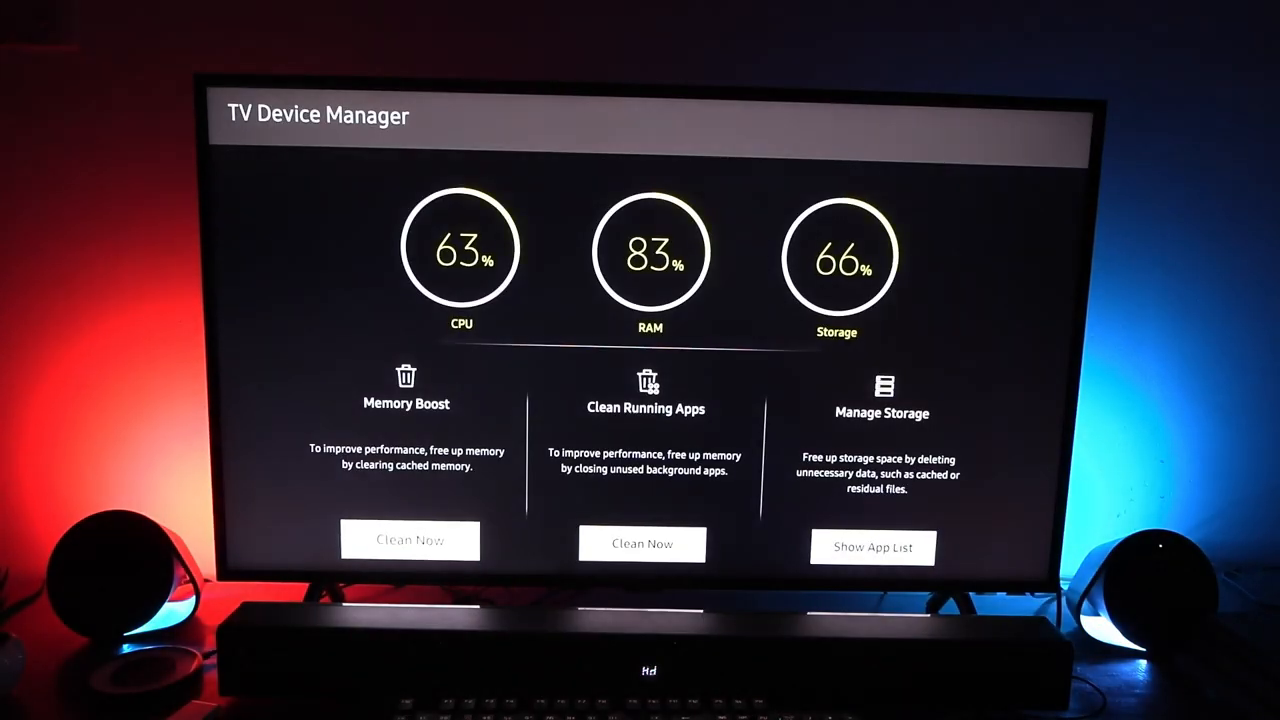
- Run Clean Now for Memory Boost and Clean Running Apps, reducing RAM usage to 69%
left_click(410, 540)
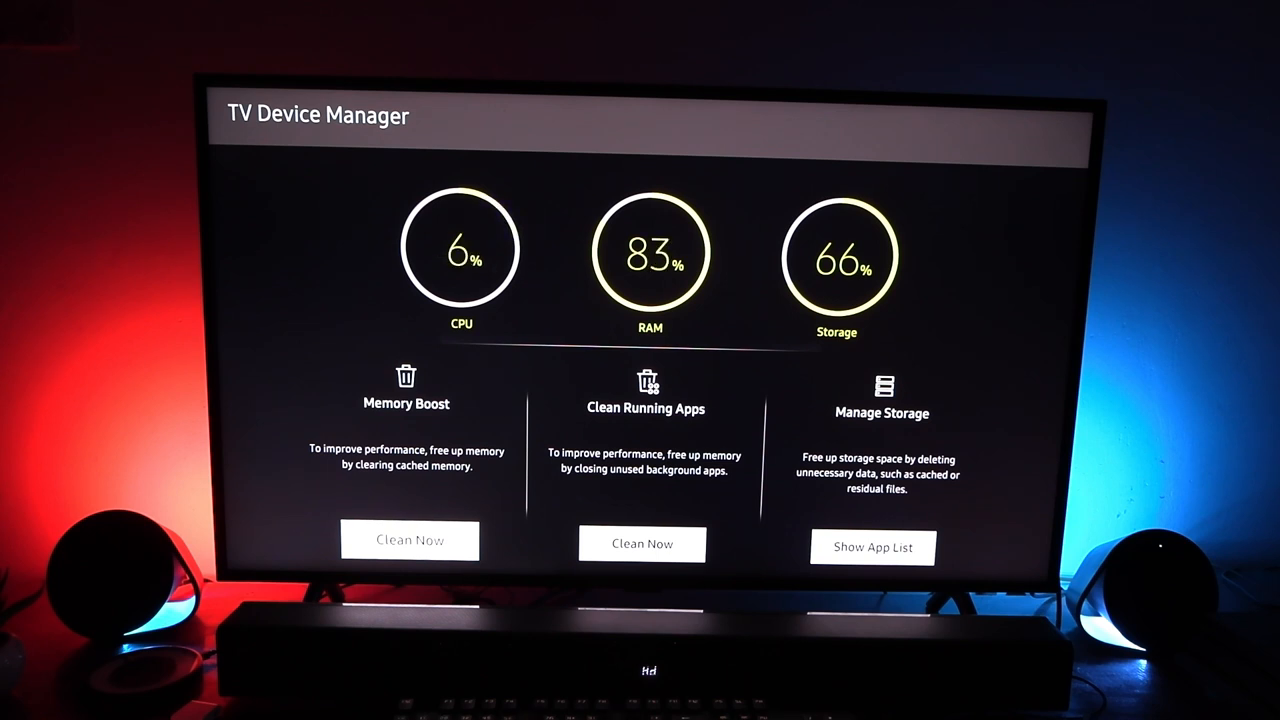
left_click(409, 540)
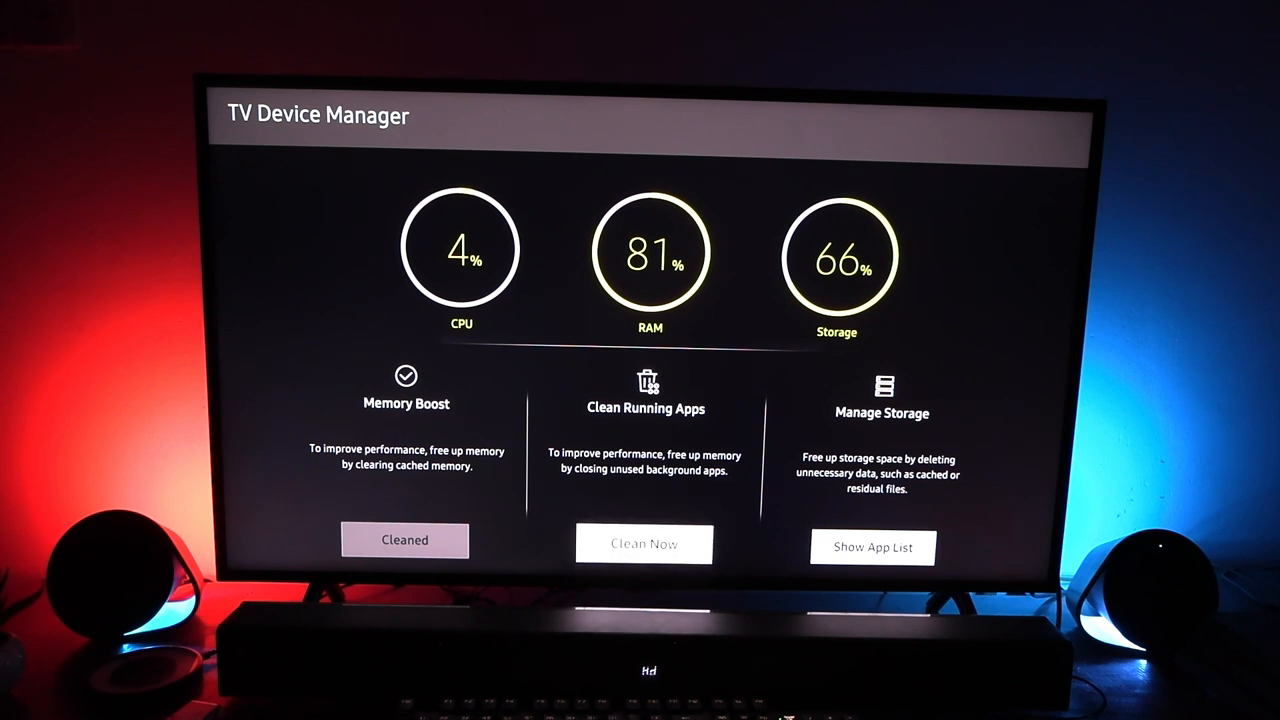
left_click(644, 544)
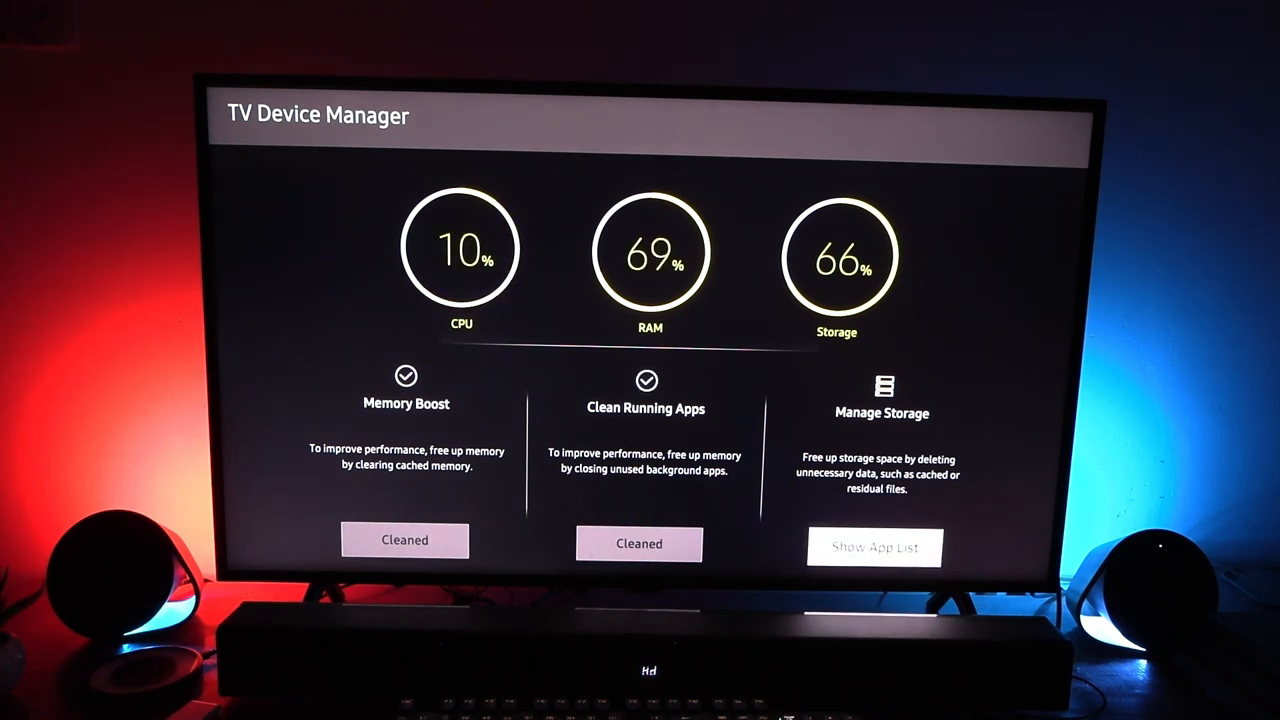
- Scroll the Manage Storage app list and check Apple Music's details: 10.79 MB total, 0 B cache
left_click(873, 547)
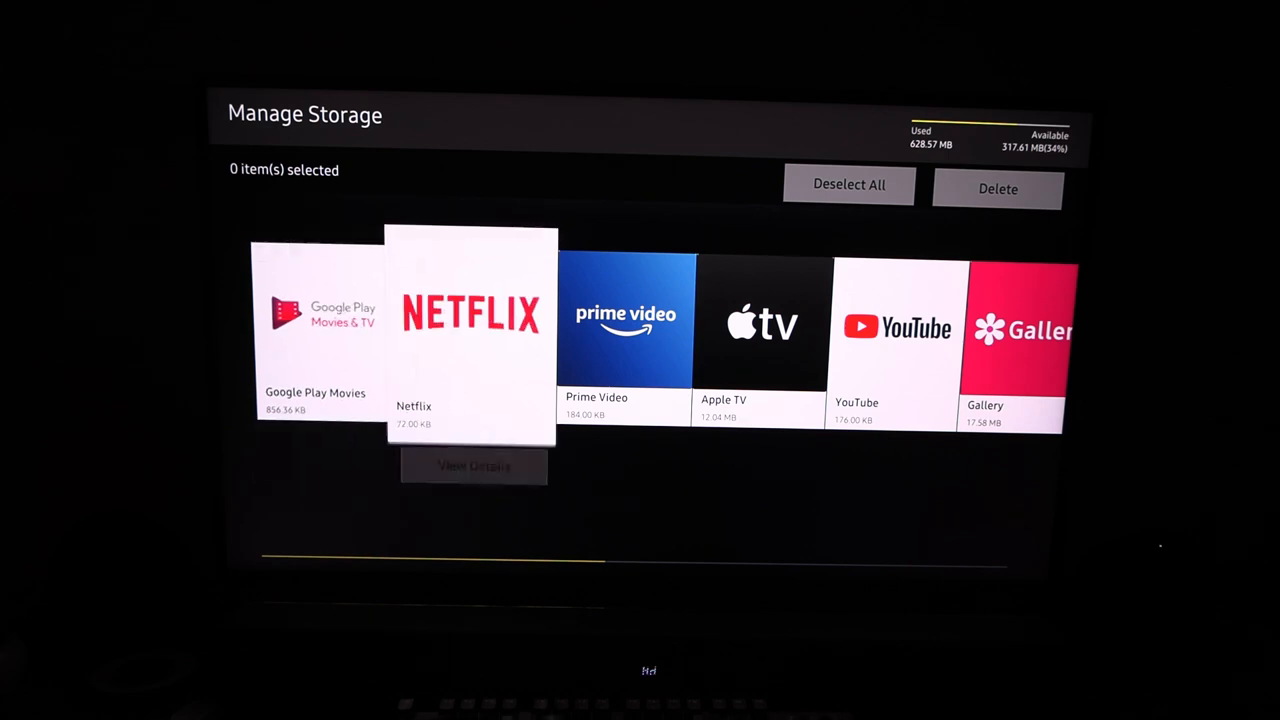
scroll("right", 3)
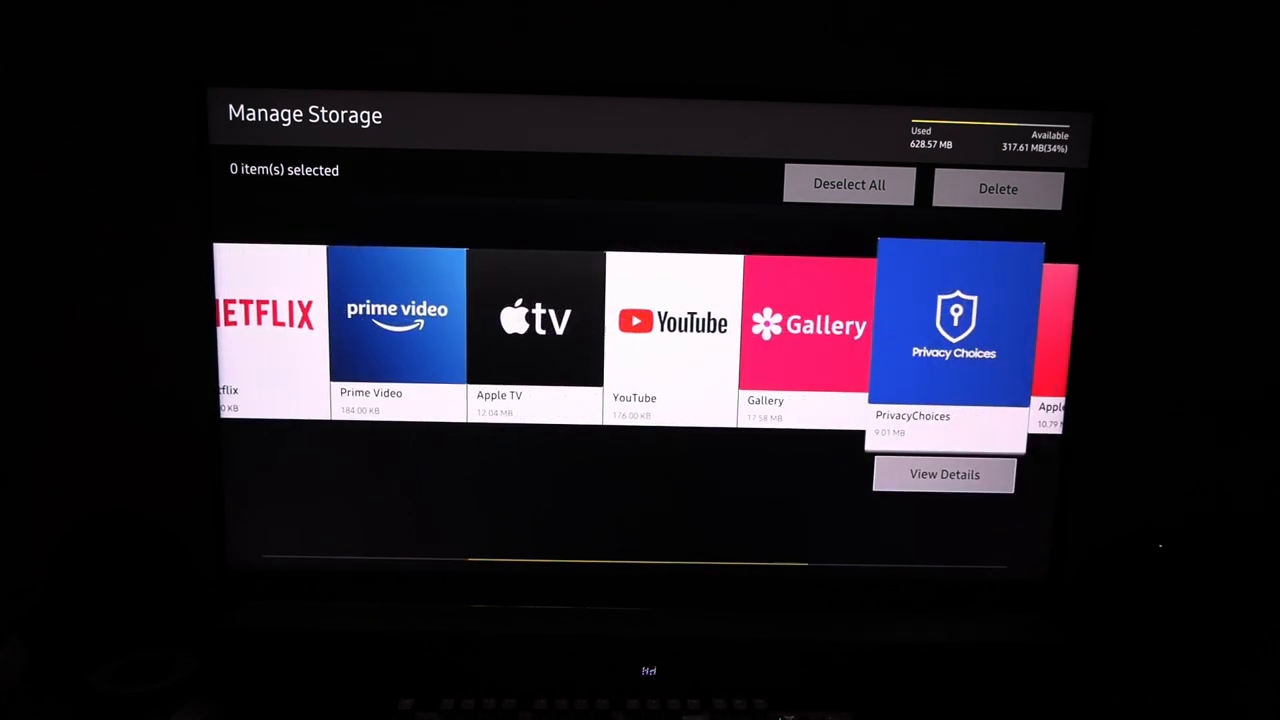
scroll("right", 3)
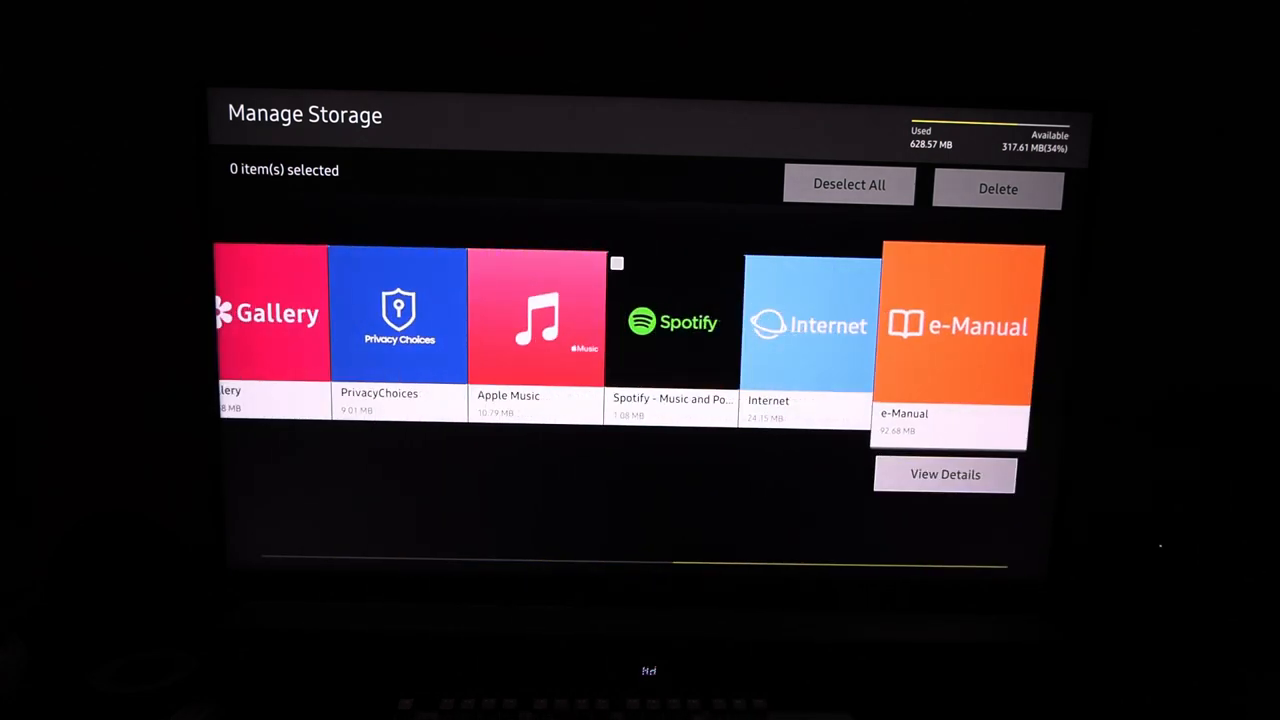
scroll("left", 3)
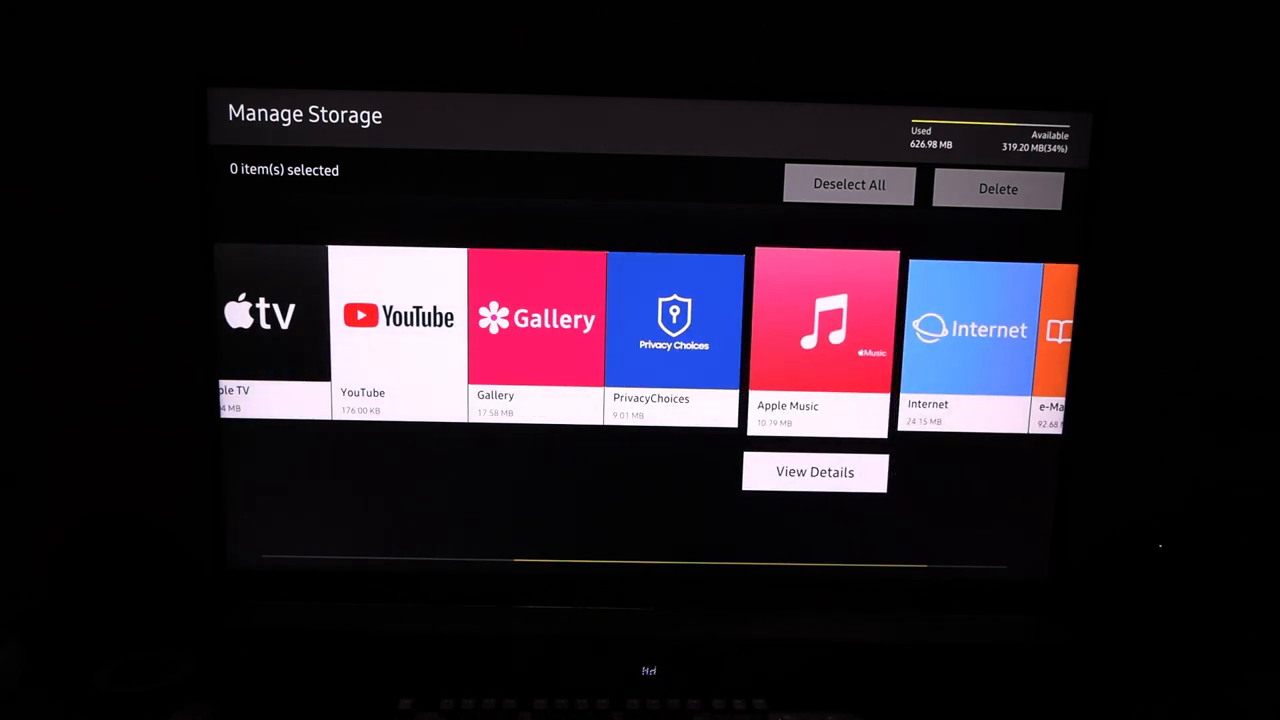
left_click(815, 472)
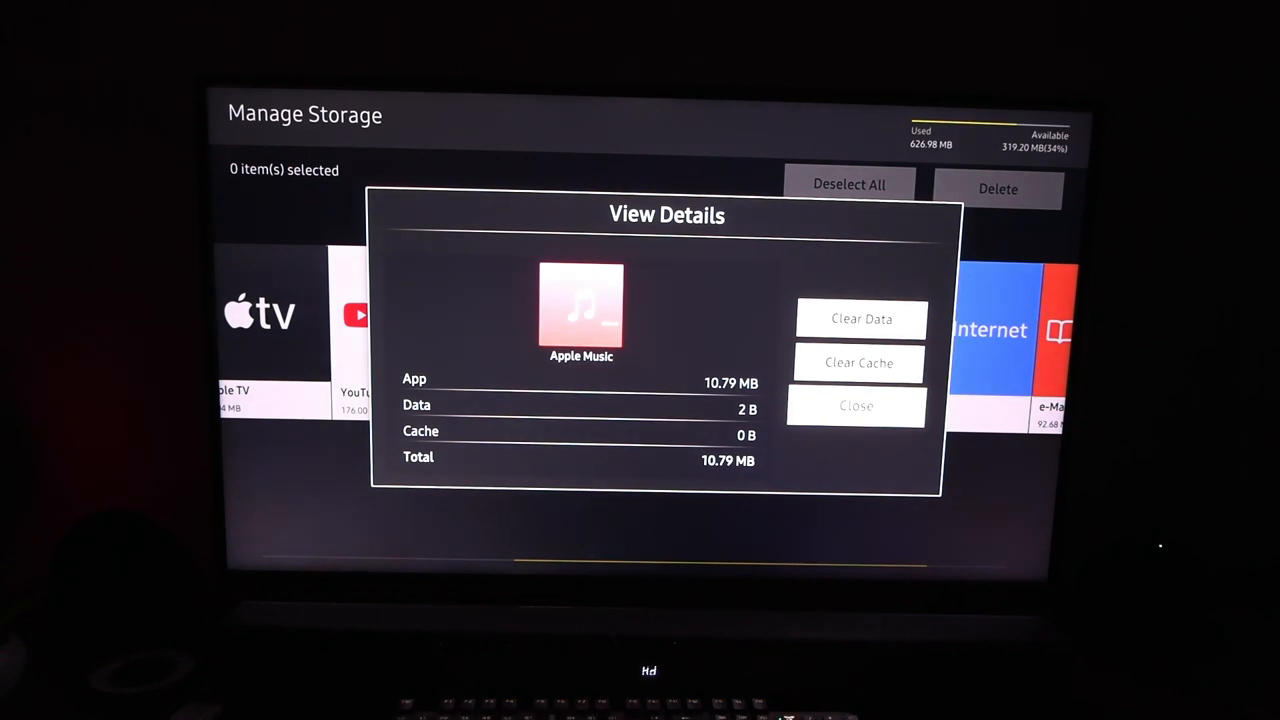
left_click(856, 405)
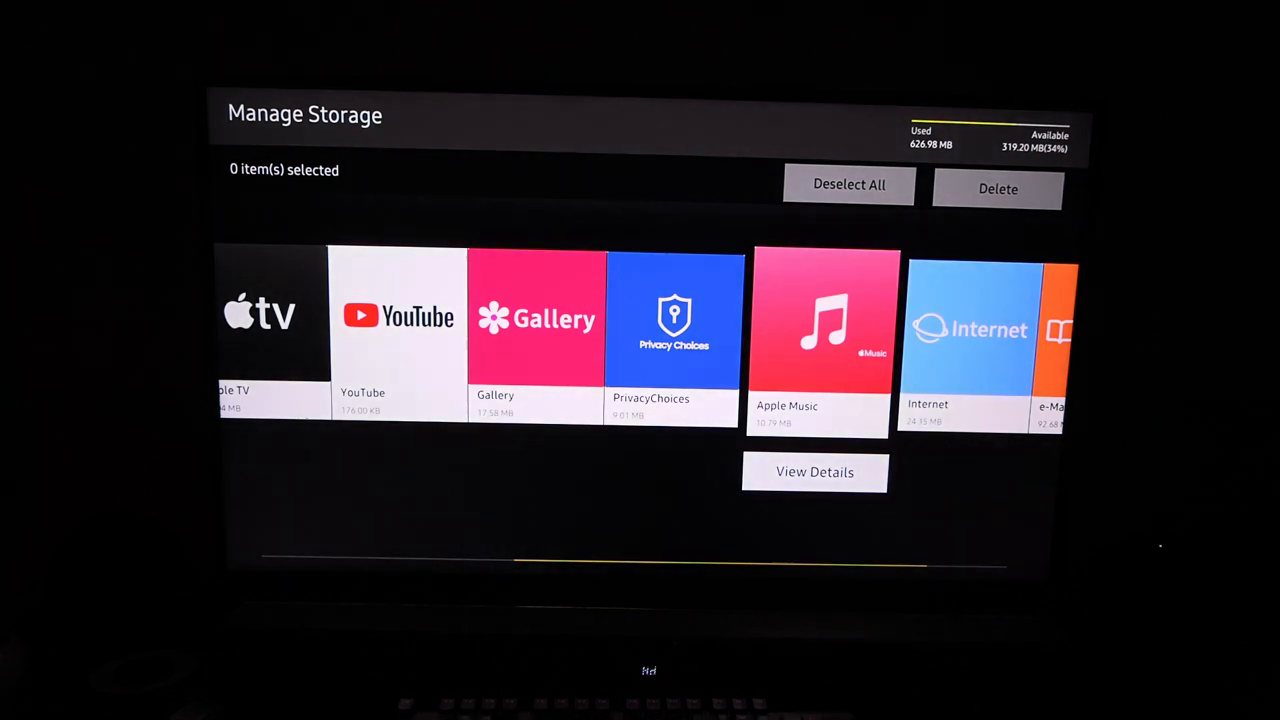